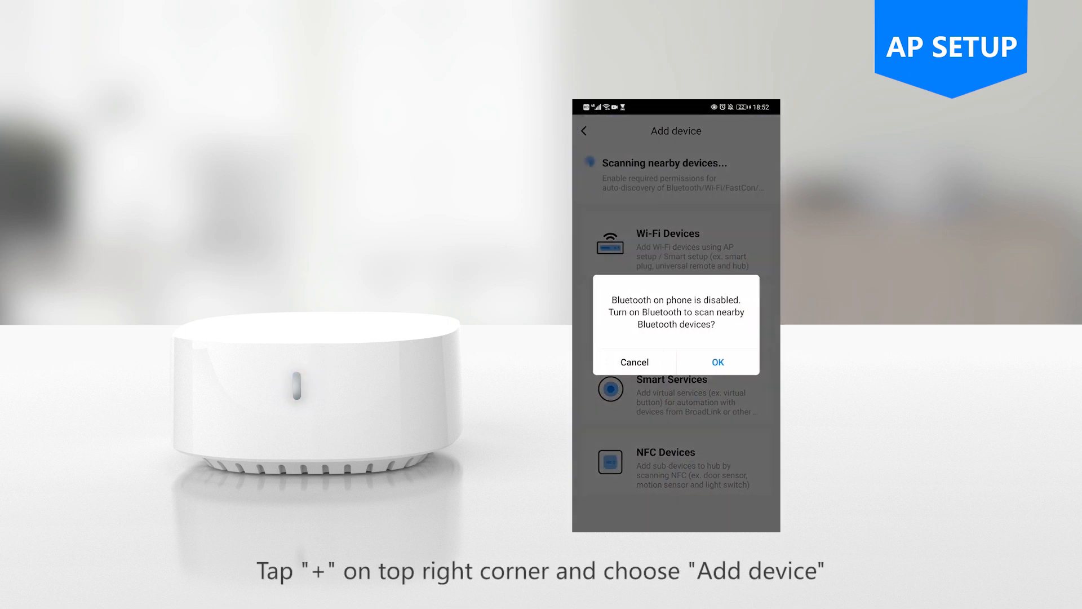
Step: Decline Bluetooth and begin adding an unlisted Wi-Fi device using AP Setup mode
click(635, 362)
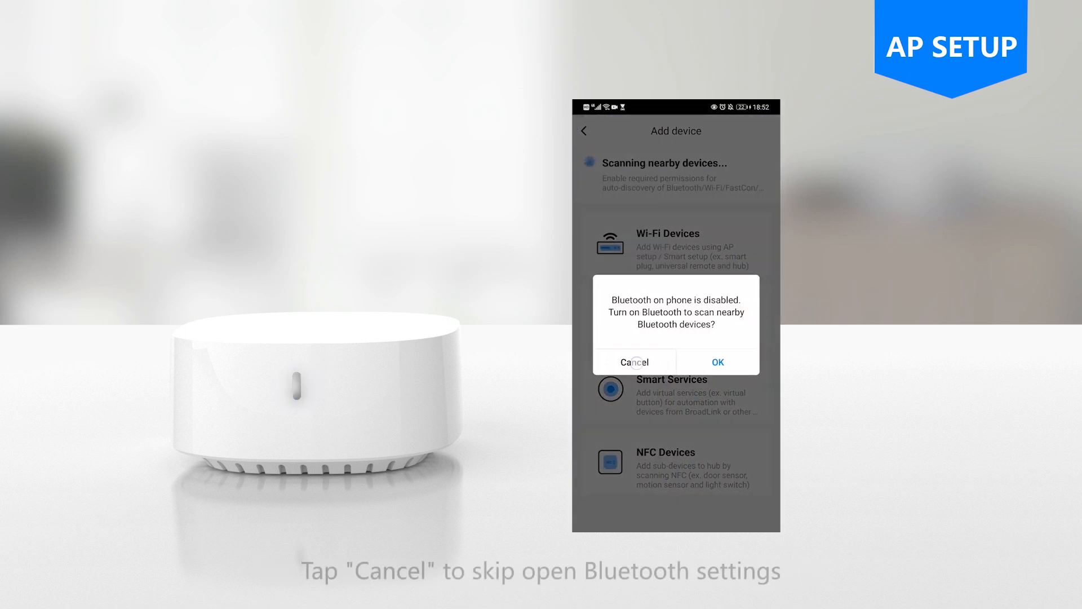
click(634, 362)
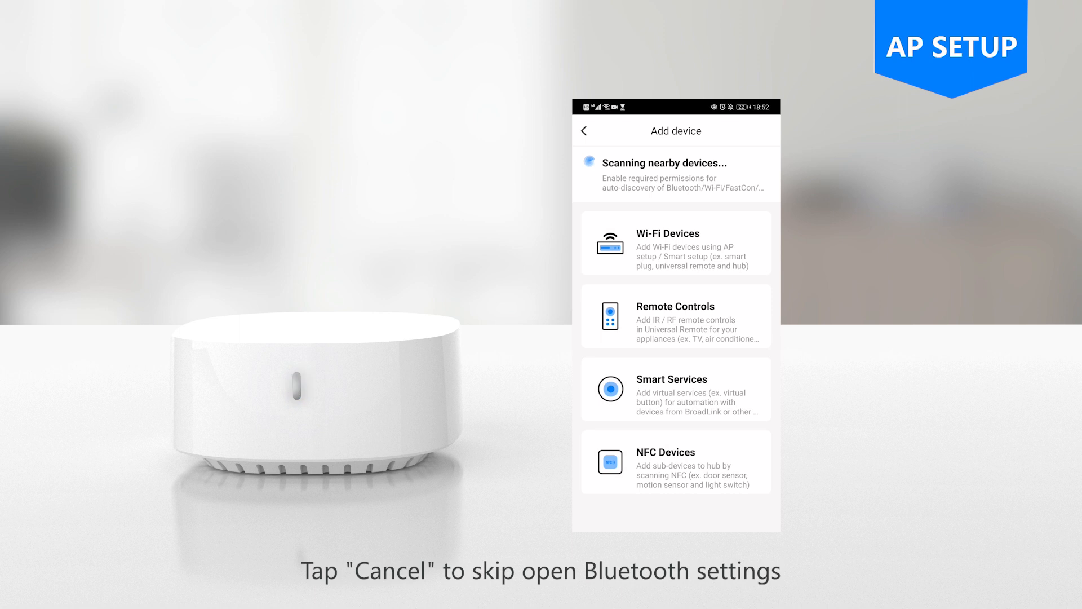
click(675, 243)
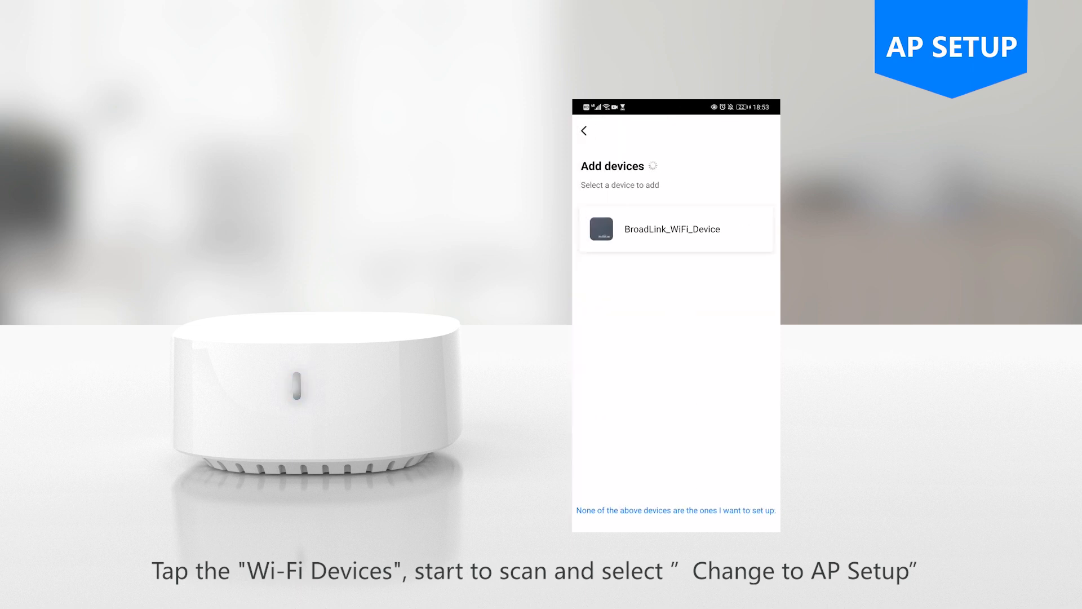
click(675, 229)
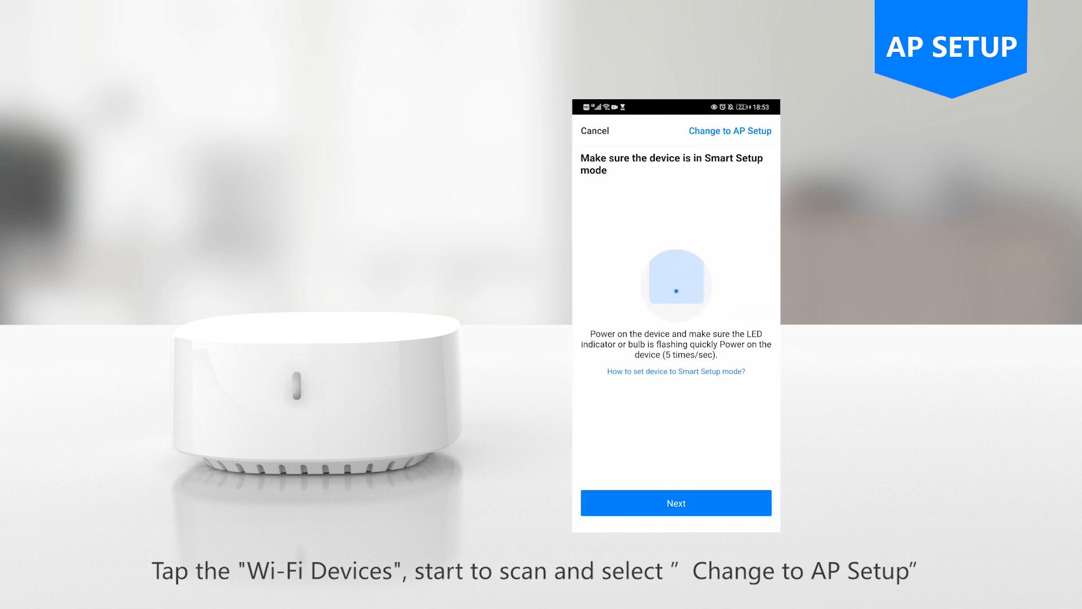
click(676, 503)
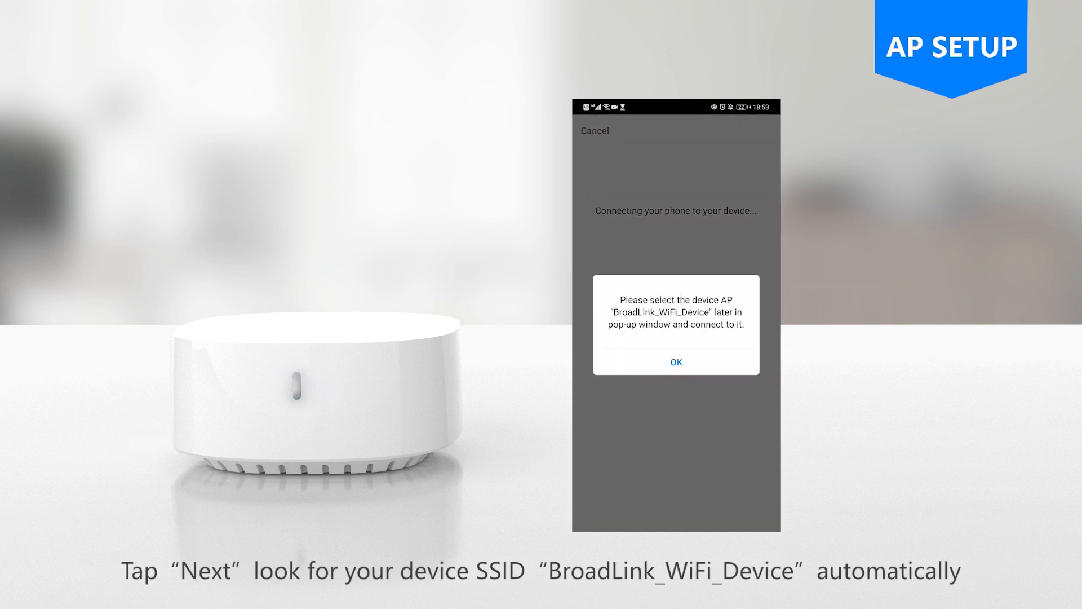
Step: Join the BroadLink_WiFi_Device hotspot and proceed to the home Wi-Fi network list
click(675, 362)
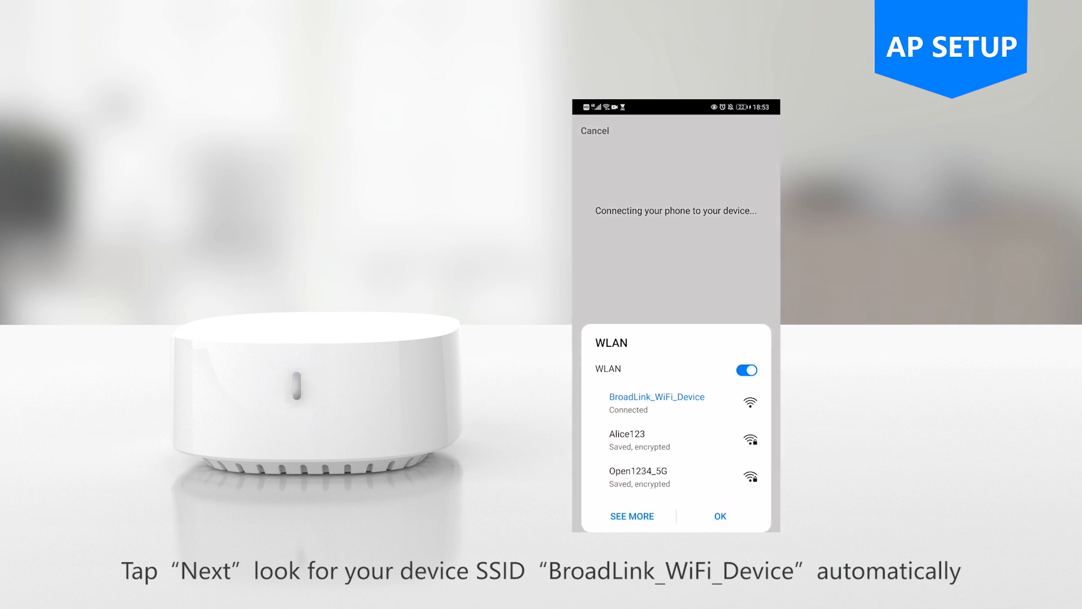
click(719, 515)
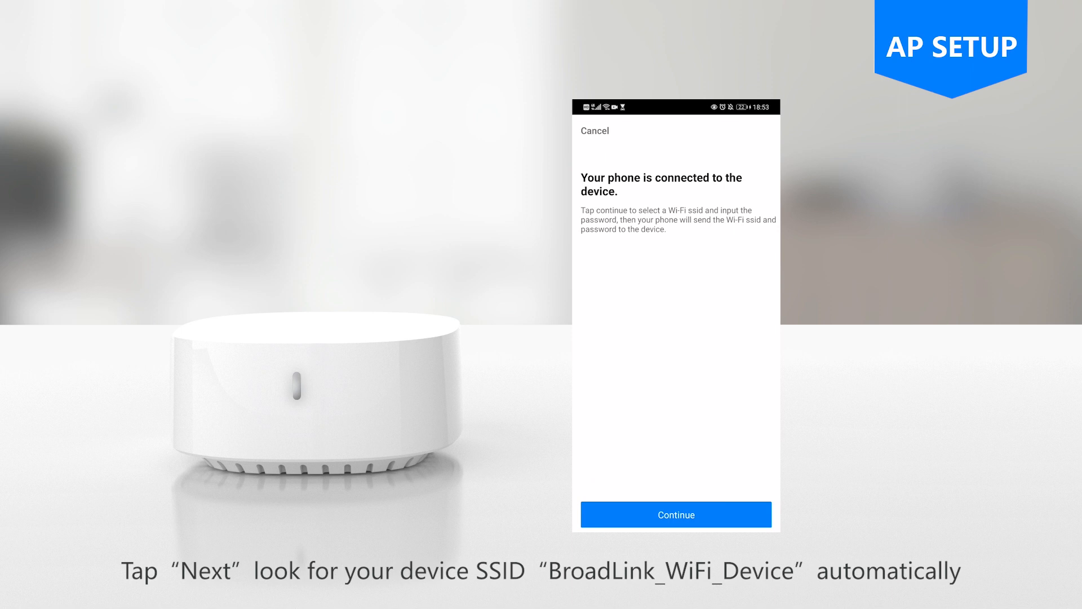
click(675, 514)
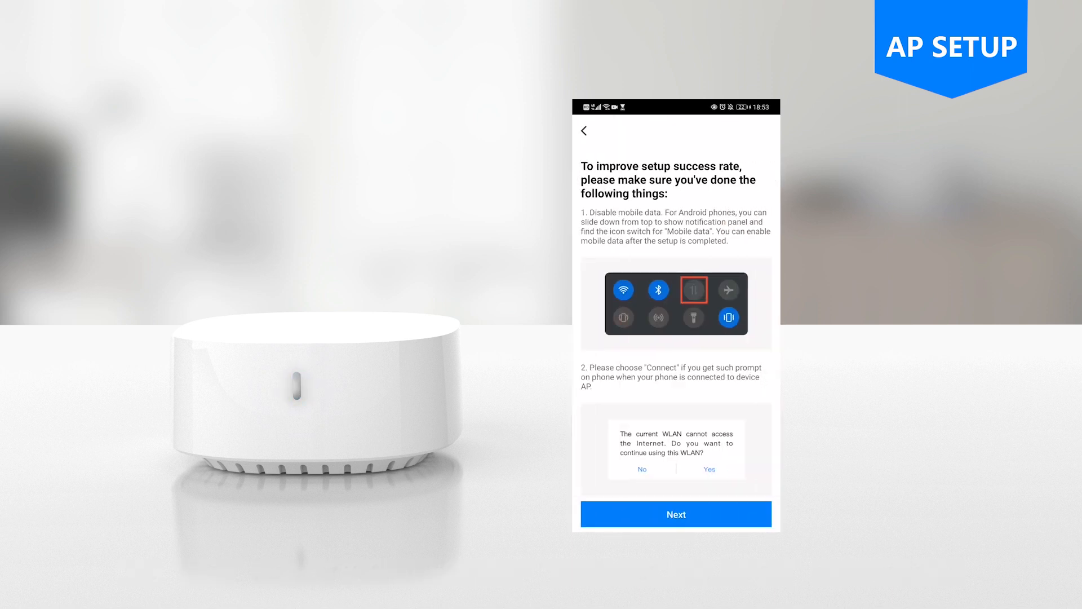
click(675, 514)
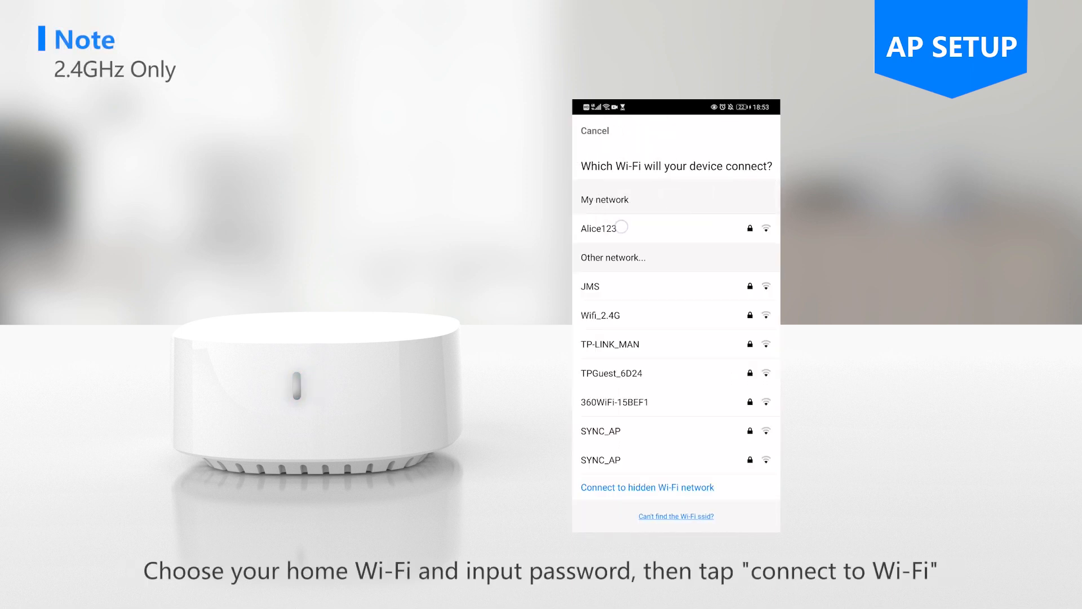
Step: Connect the hub to the home Wi-Fi, assign it a room, and save it as Smart Hub
click(595, 228)
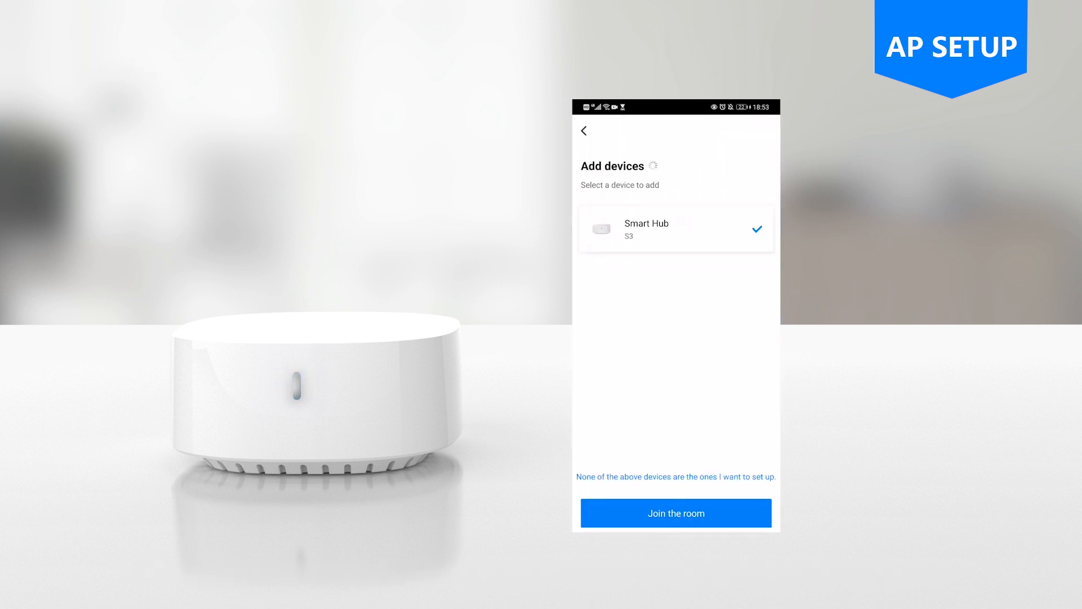
click(676, 513)
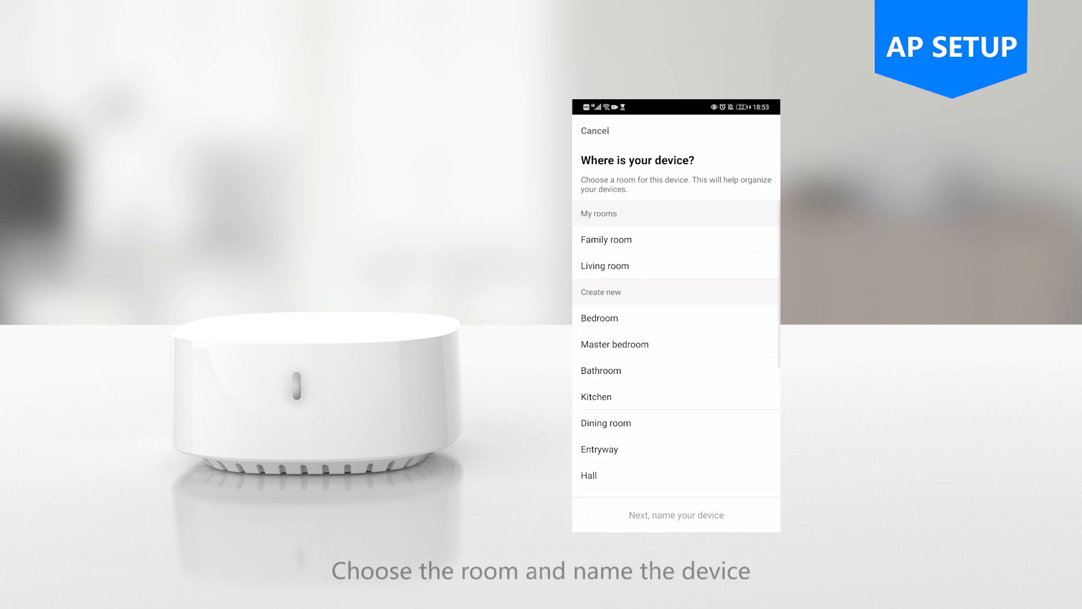
click(676, 515)
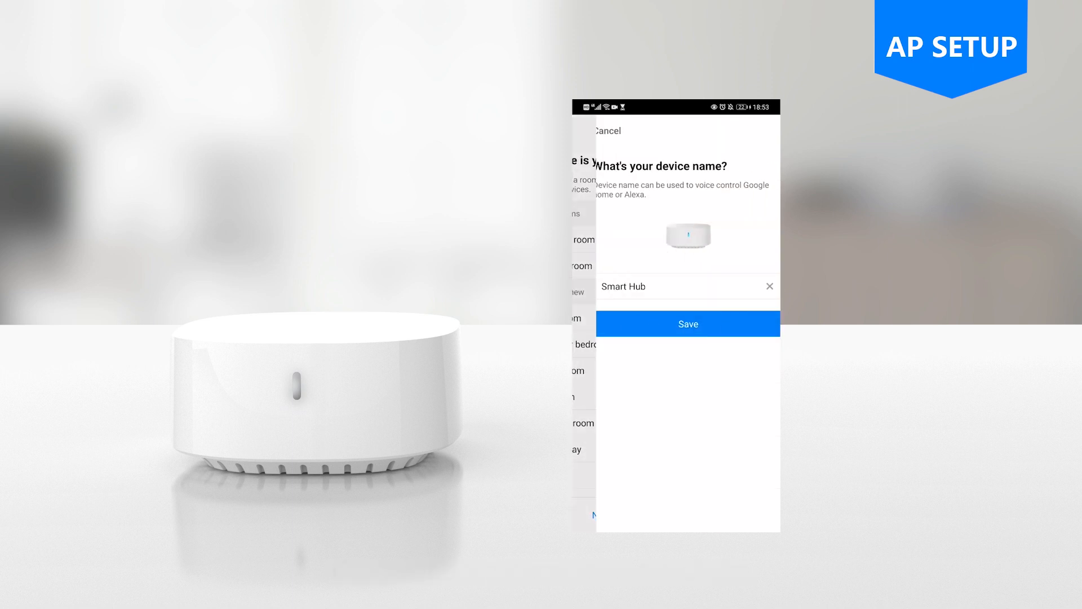
click(688, 324)
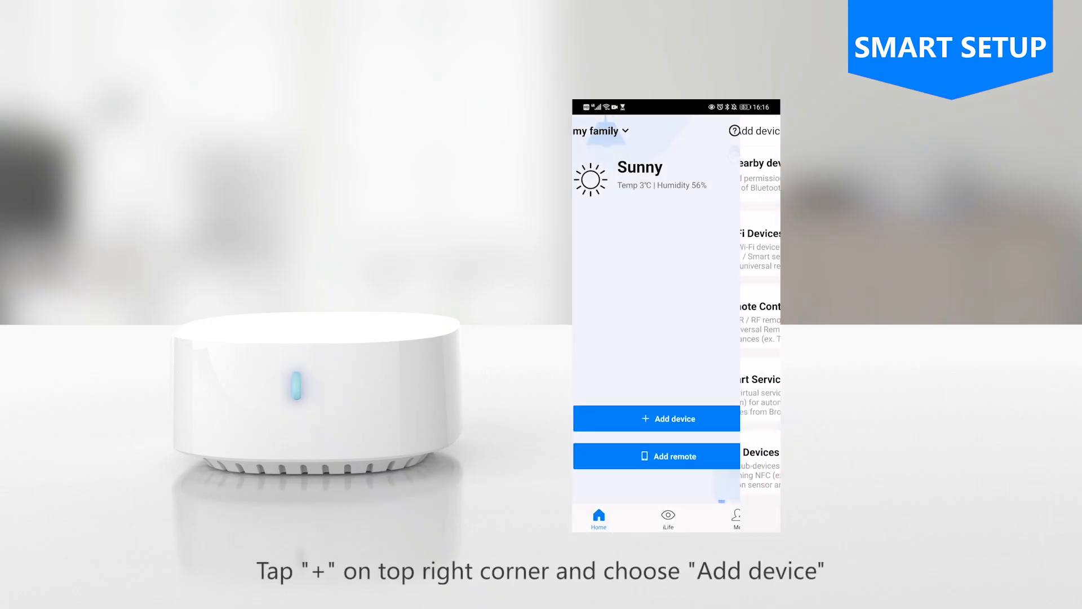
Step: Run Smart Setup and send the home Wi-Fi details to the hub
click(758, 234)
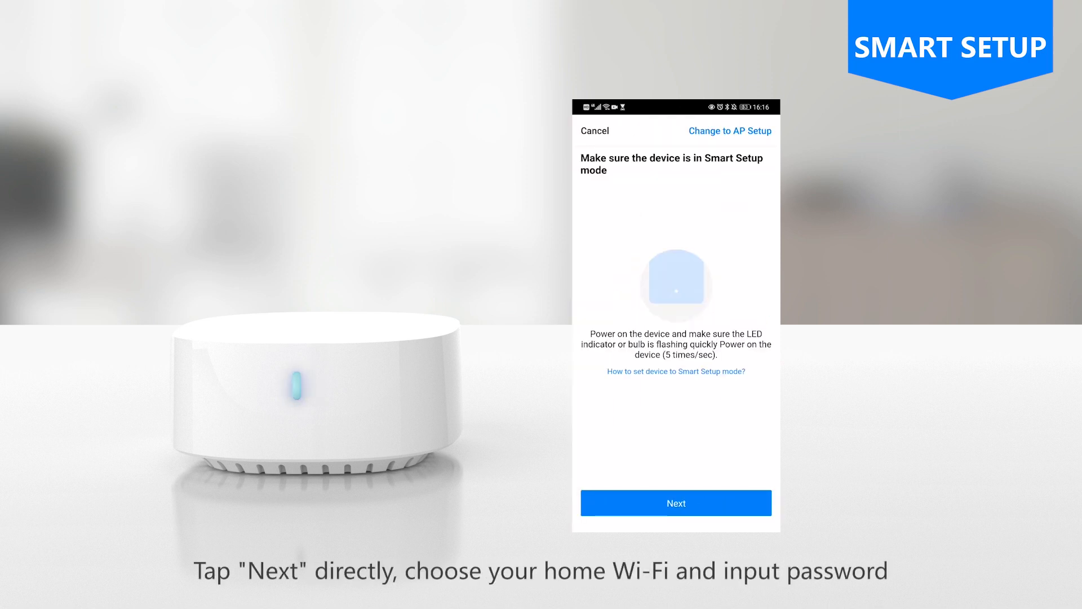
click(675, 503)
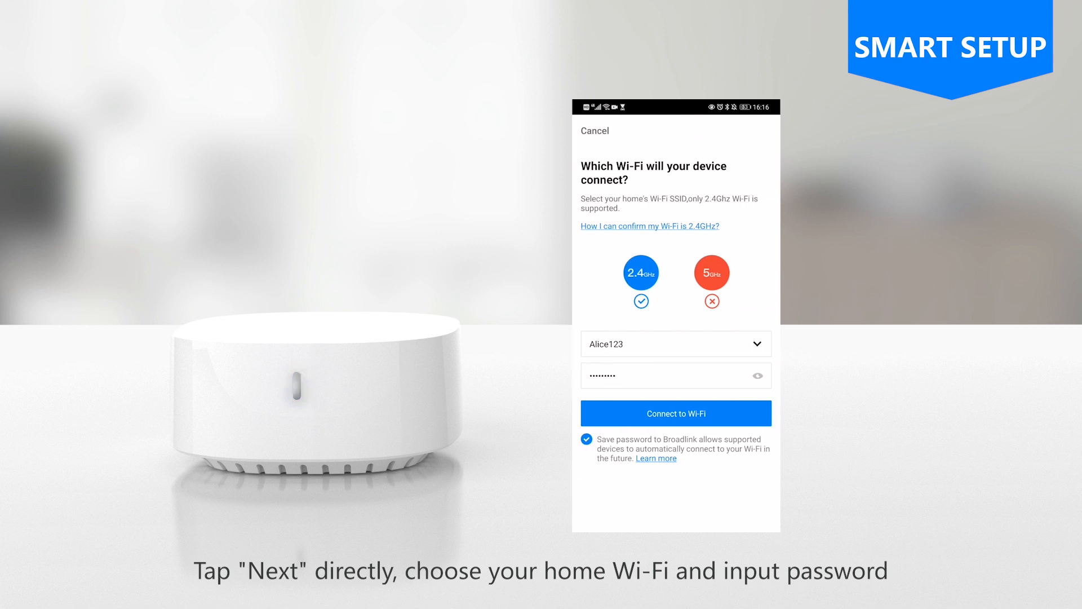
click(675, 412)
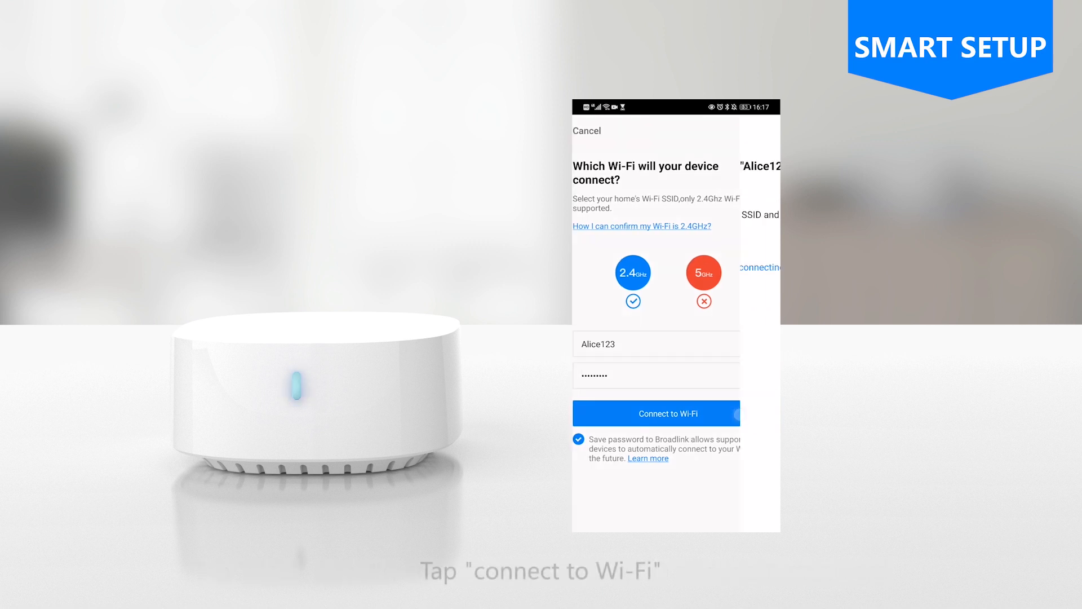
click(656, 414)
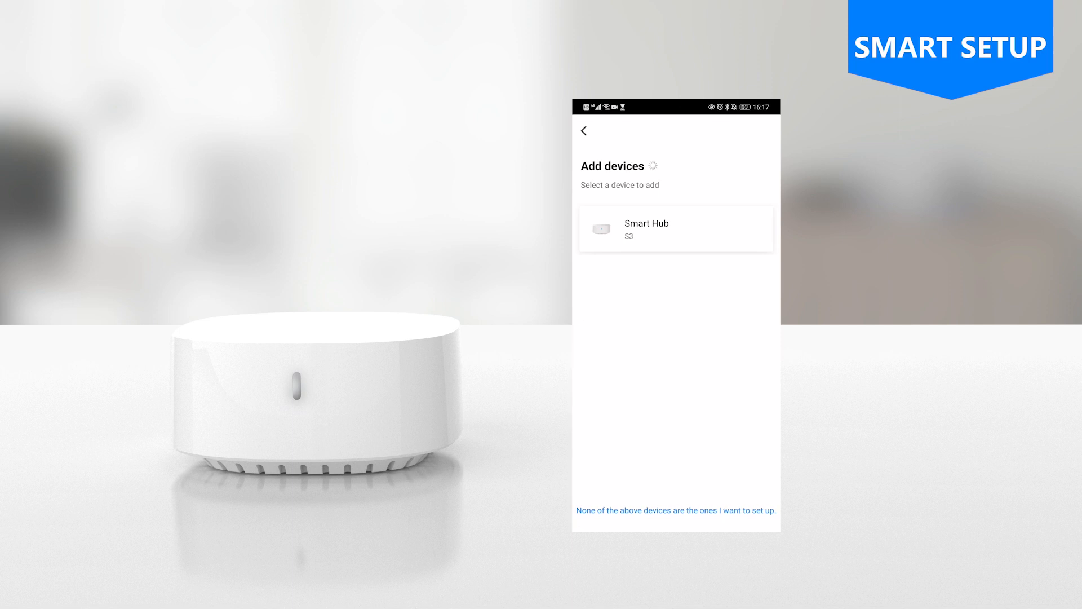
Step: Select the discovered Smart Hub S3 and keep its name as Smart Hub
click(676, 228)
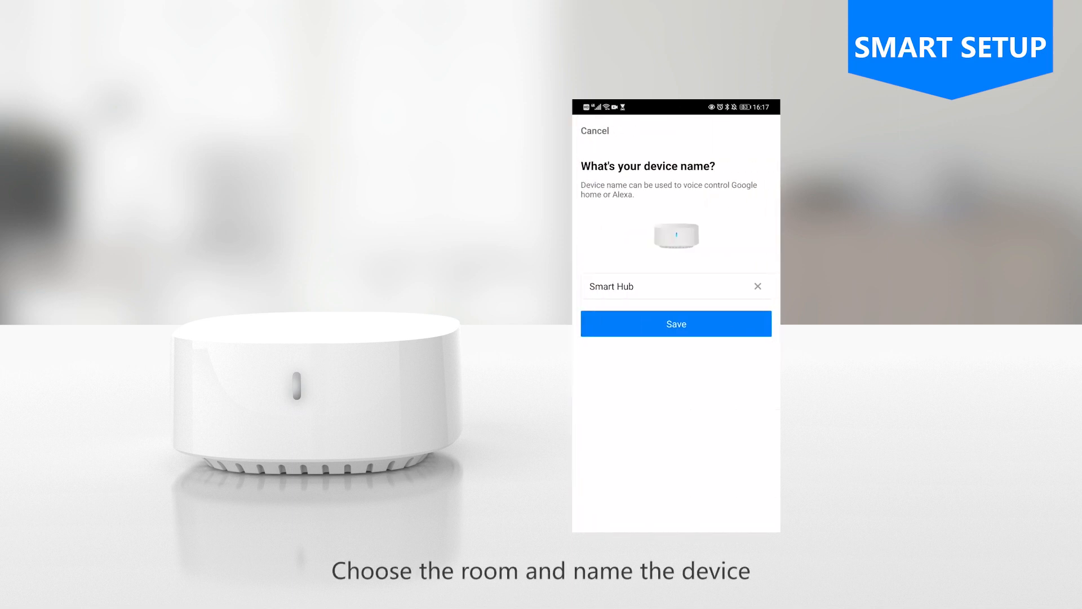
click(675, 324)
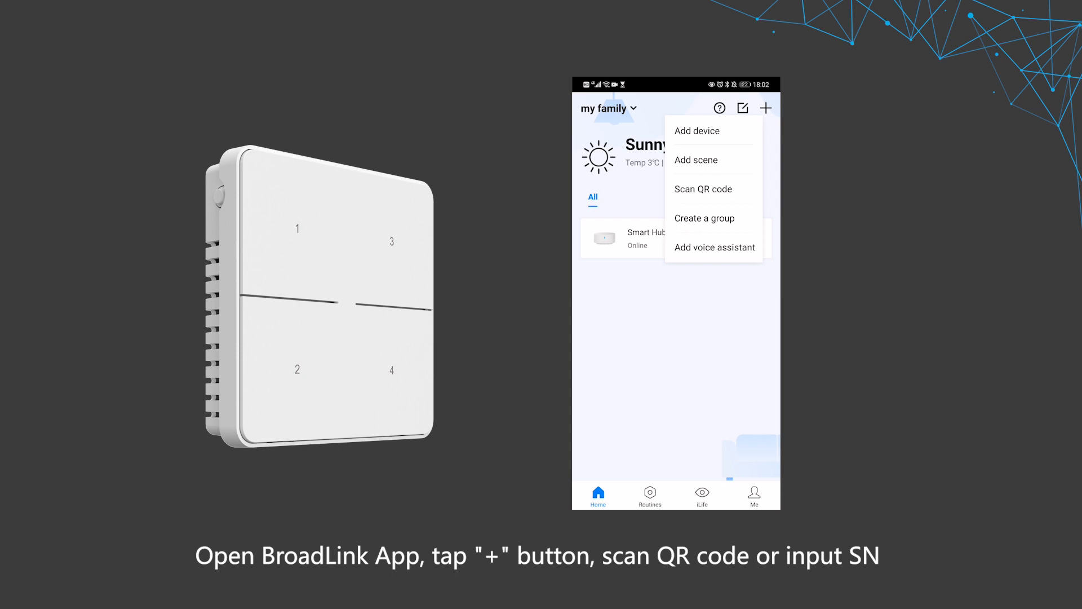
Step: Add the Smart Button by entering its serial number manually and keep the four default button names
click(703, 189)
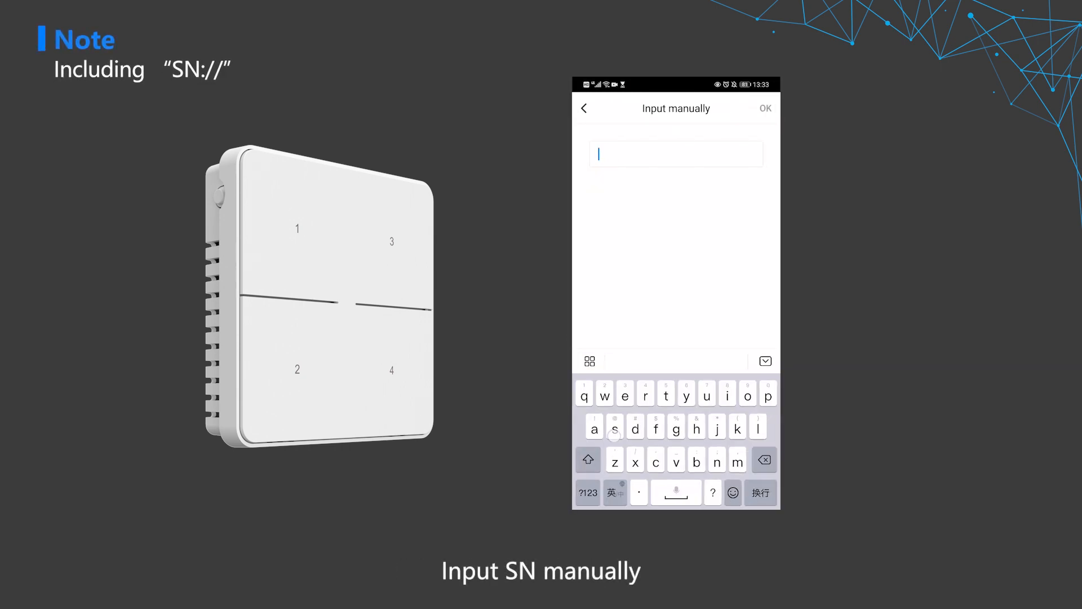
text(sn://sn)
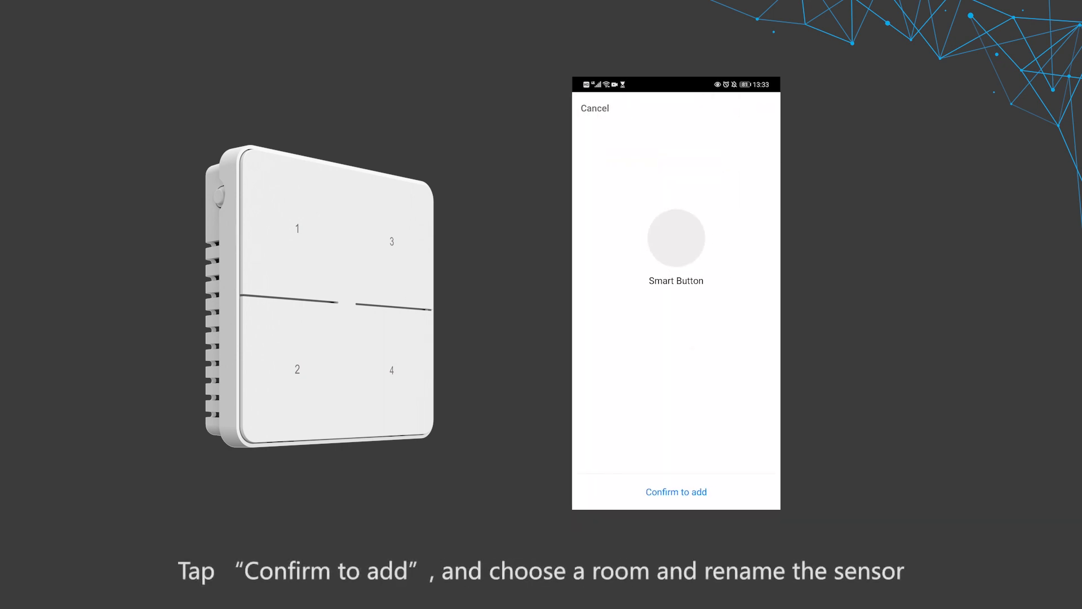
click(676, 491)
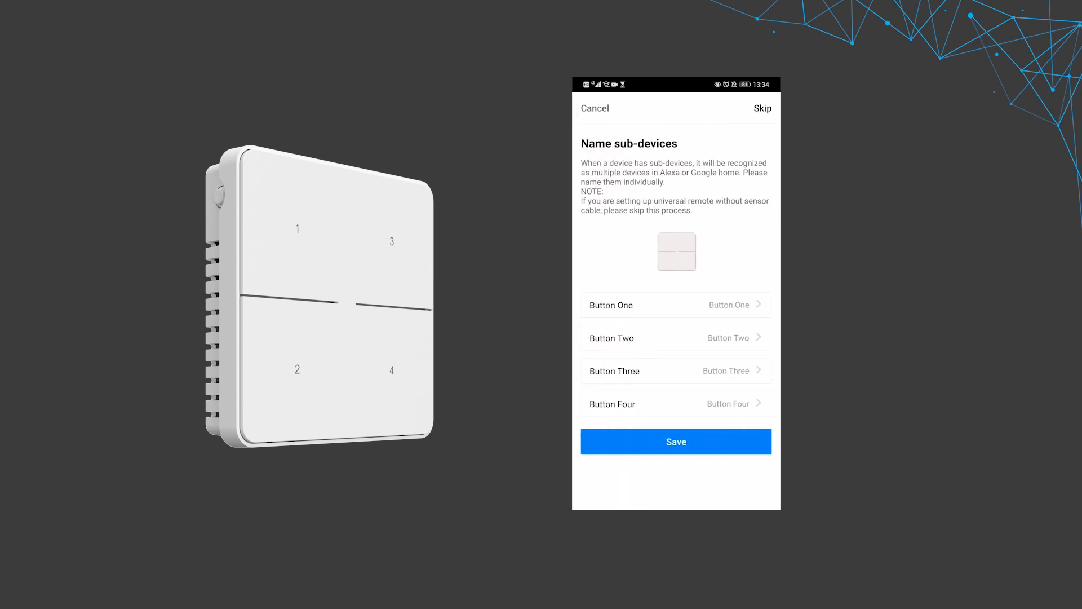
click(676, 441)
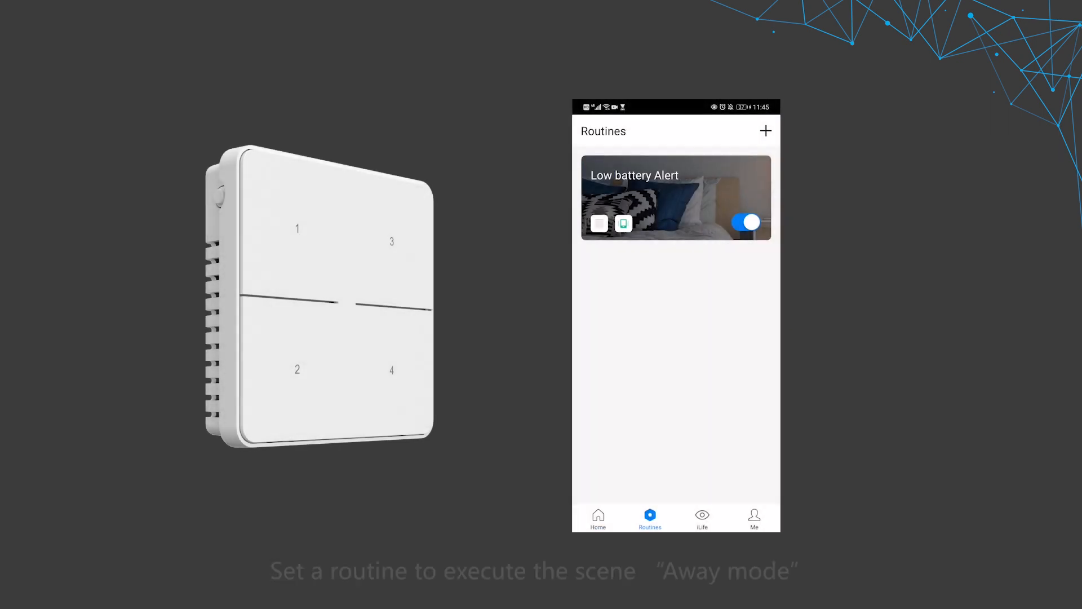
Step: Create a routine with Smart Button Button4 press as trigger and Away home scene as action, then begin a condition
click(765, 131)
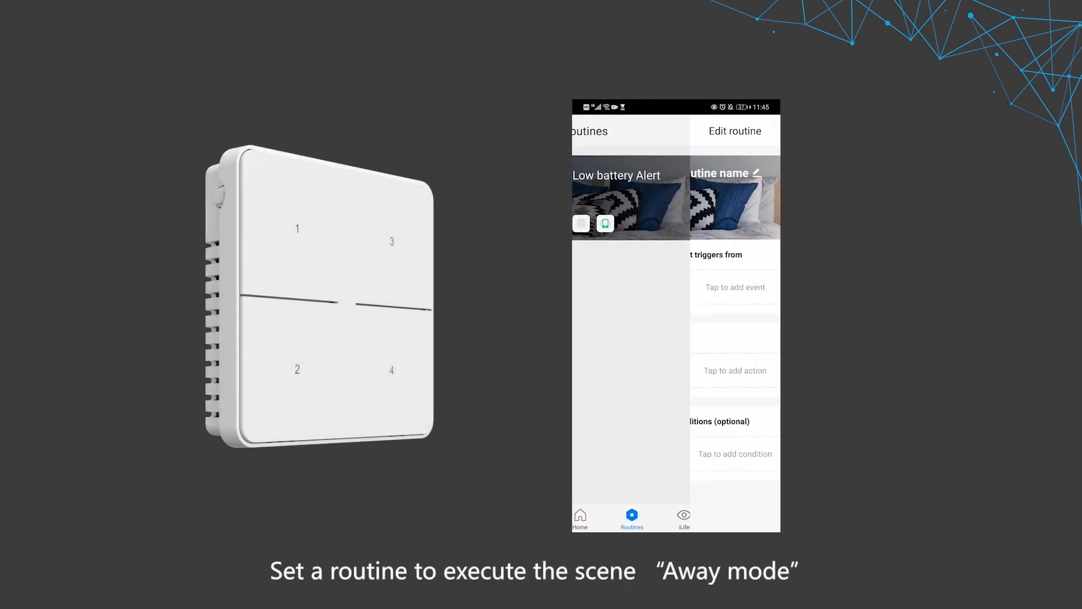
click(734, 287)
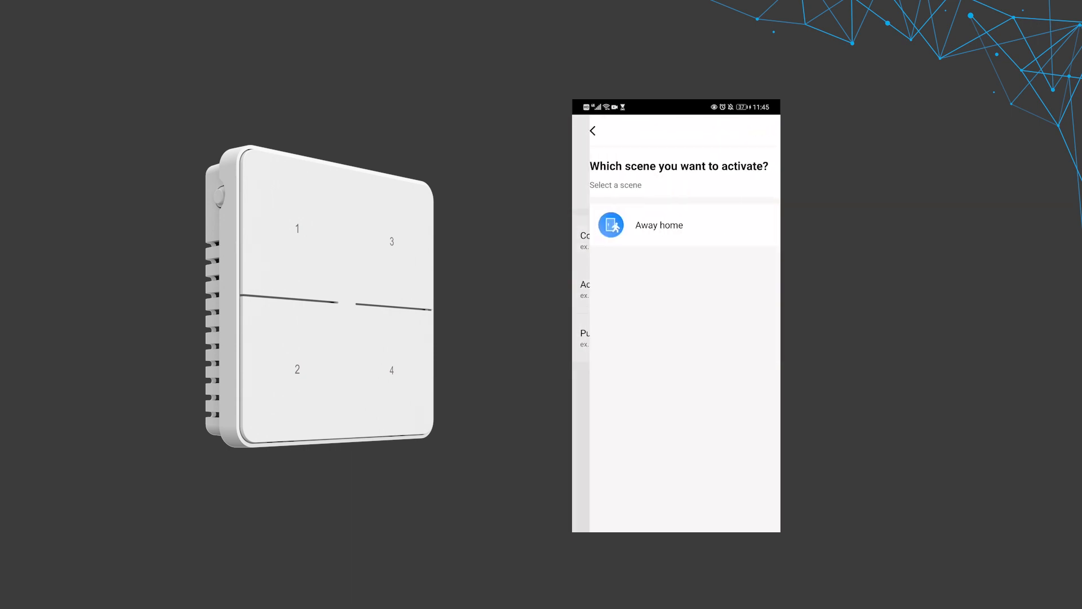
click(658, 224)
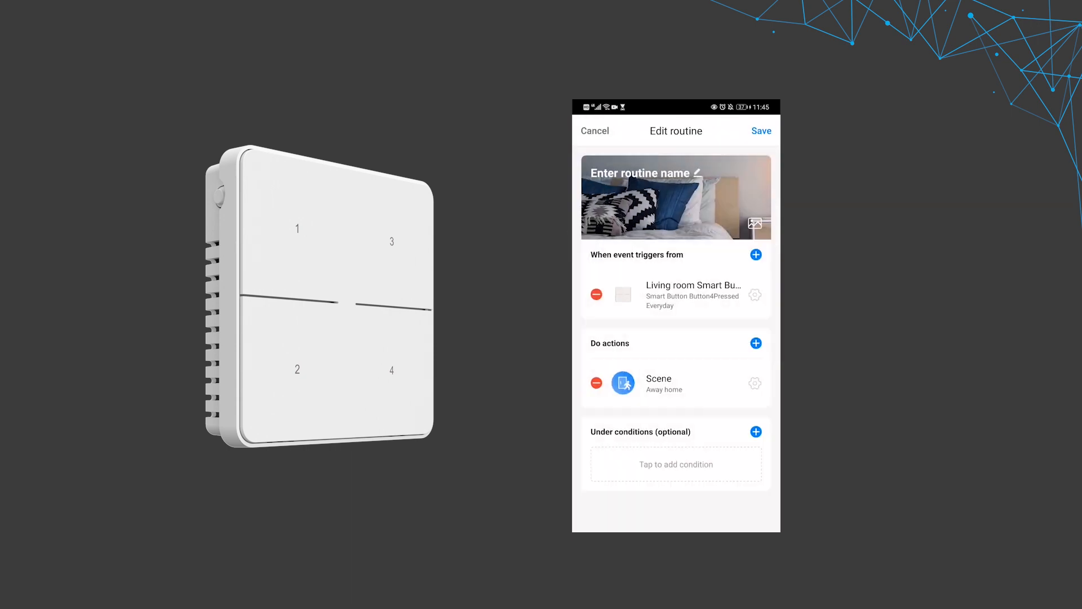
click(676, 463)
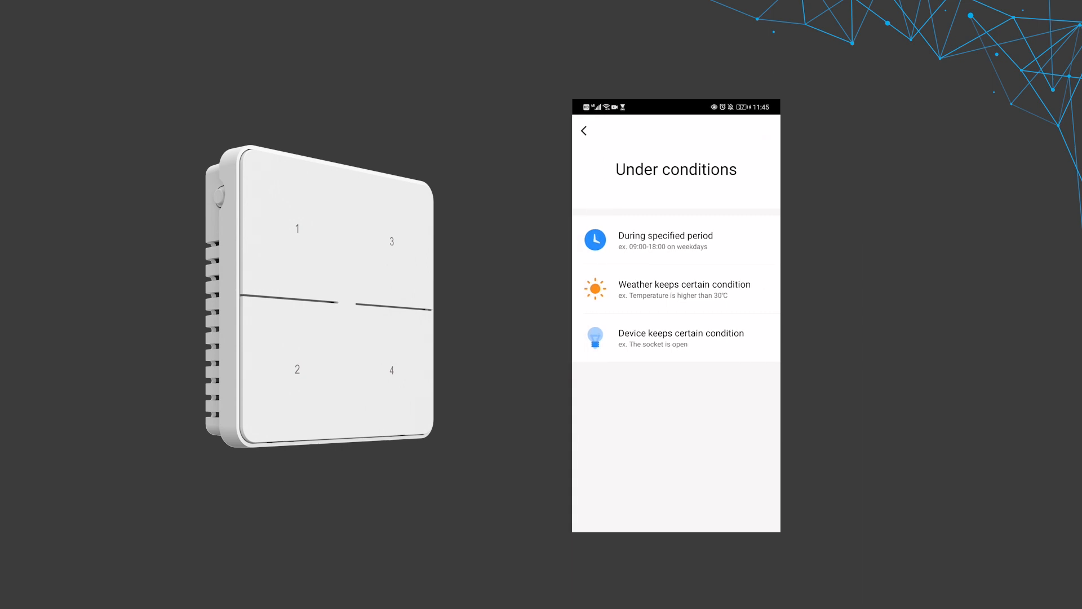
Step: Set a 'During specified period' condition effective all day, every day
click(666, 240)
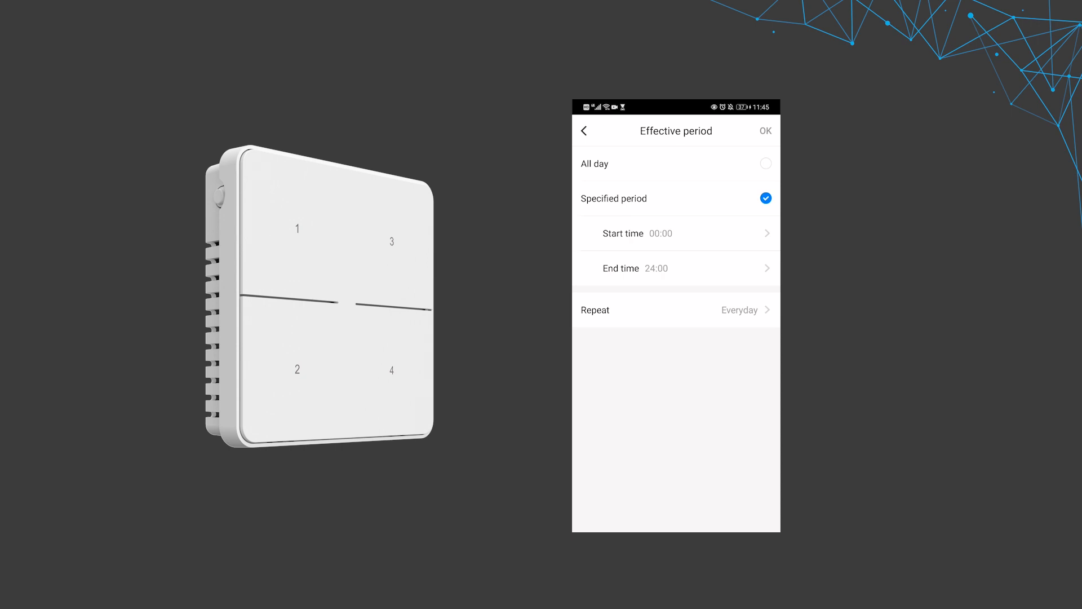
click(676, 233)
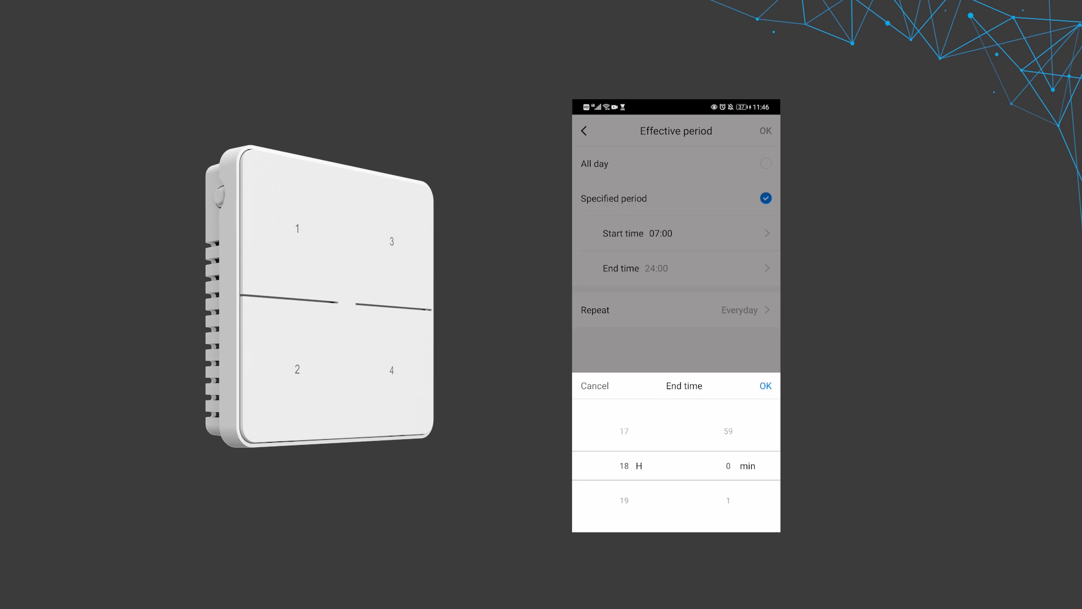
click(764, 164)
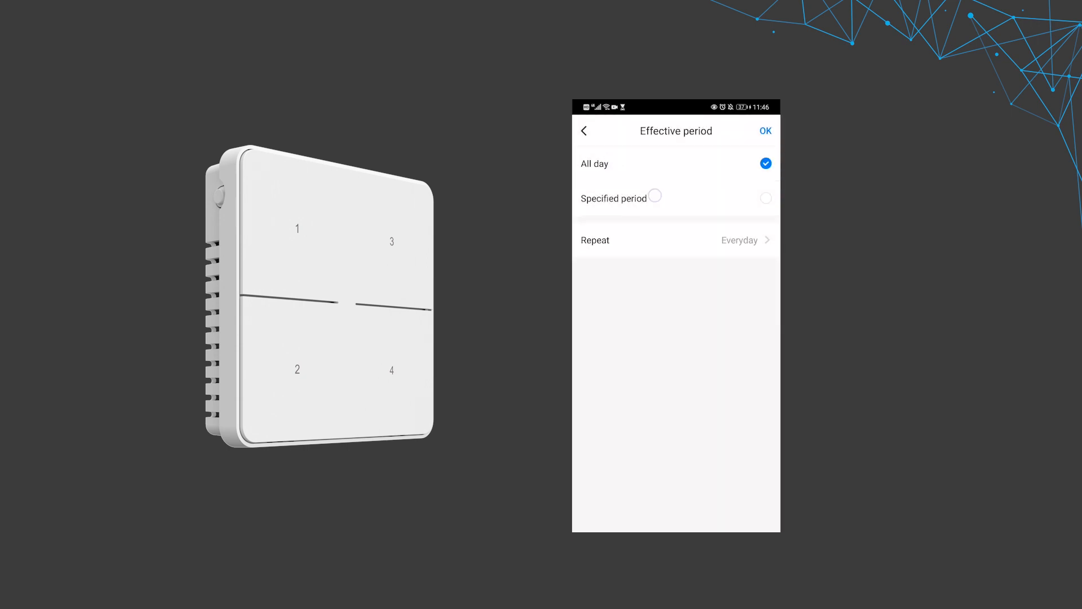
click(764, 199)
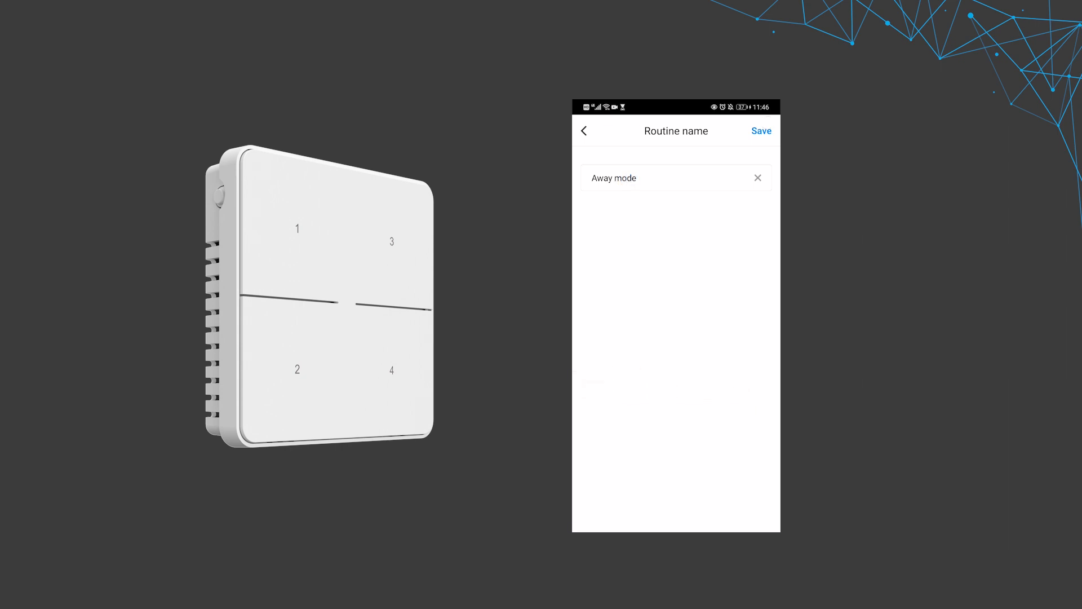
Step: Name the routine Away mode and save it to the Routines list
click(761, 130)
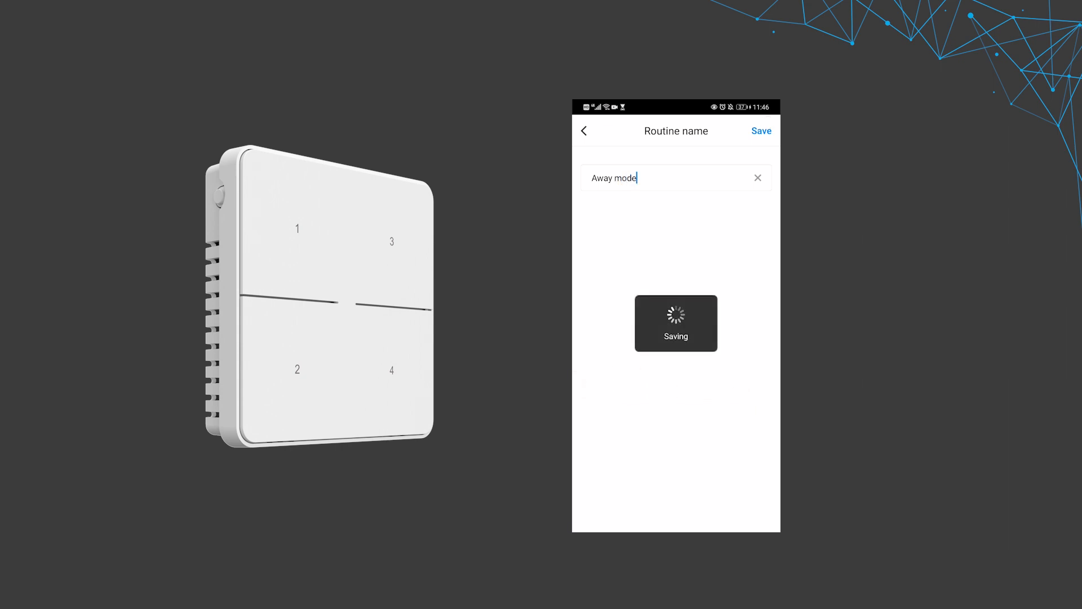
click(761, 131)
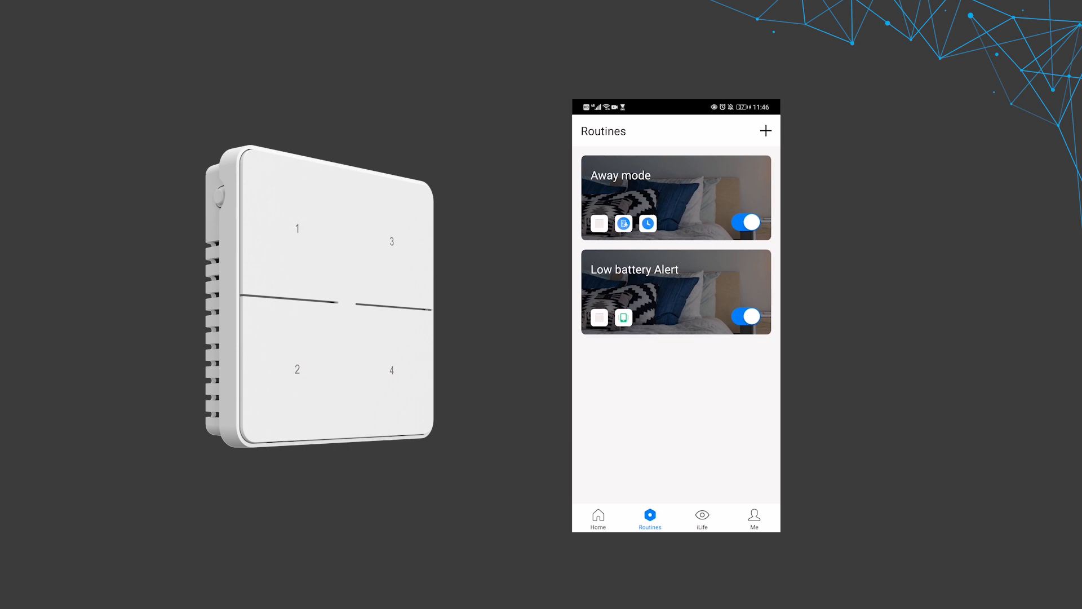